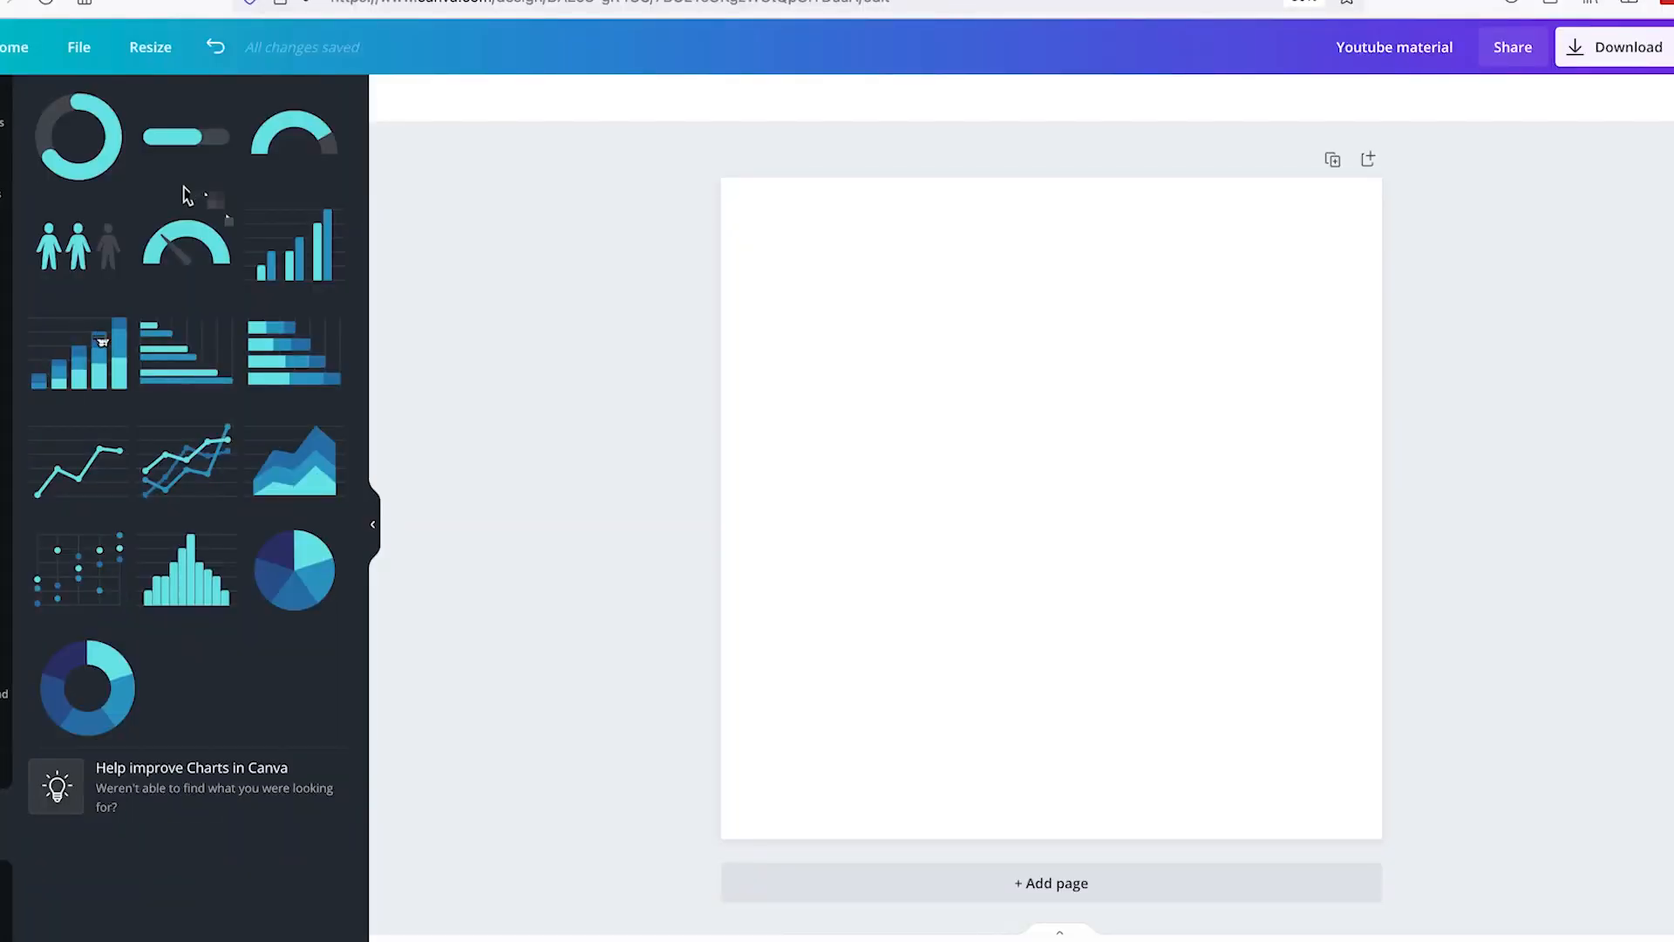
Add a donut chart to the blank page and recolour its slices in red and pink shades.
click(187, 248)
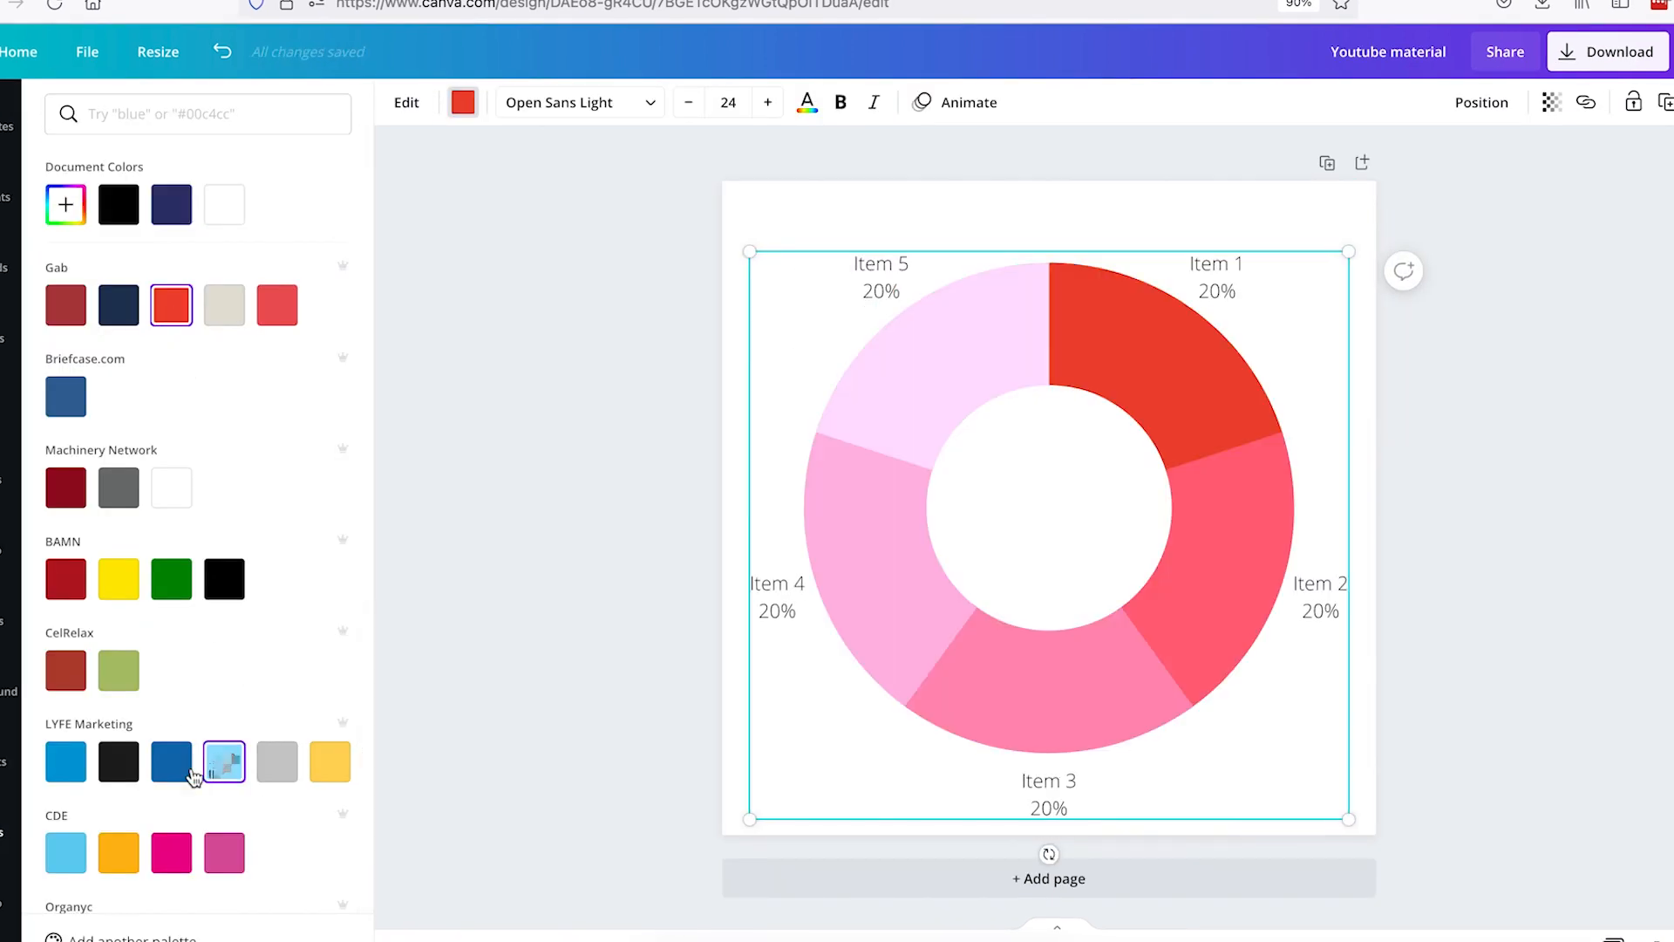
click(66, 853)
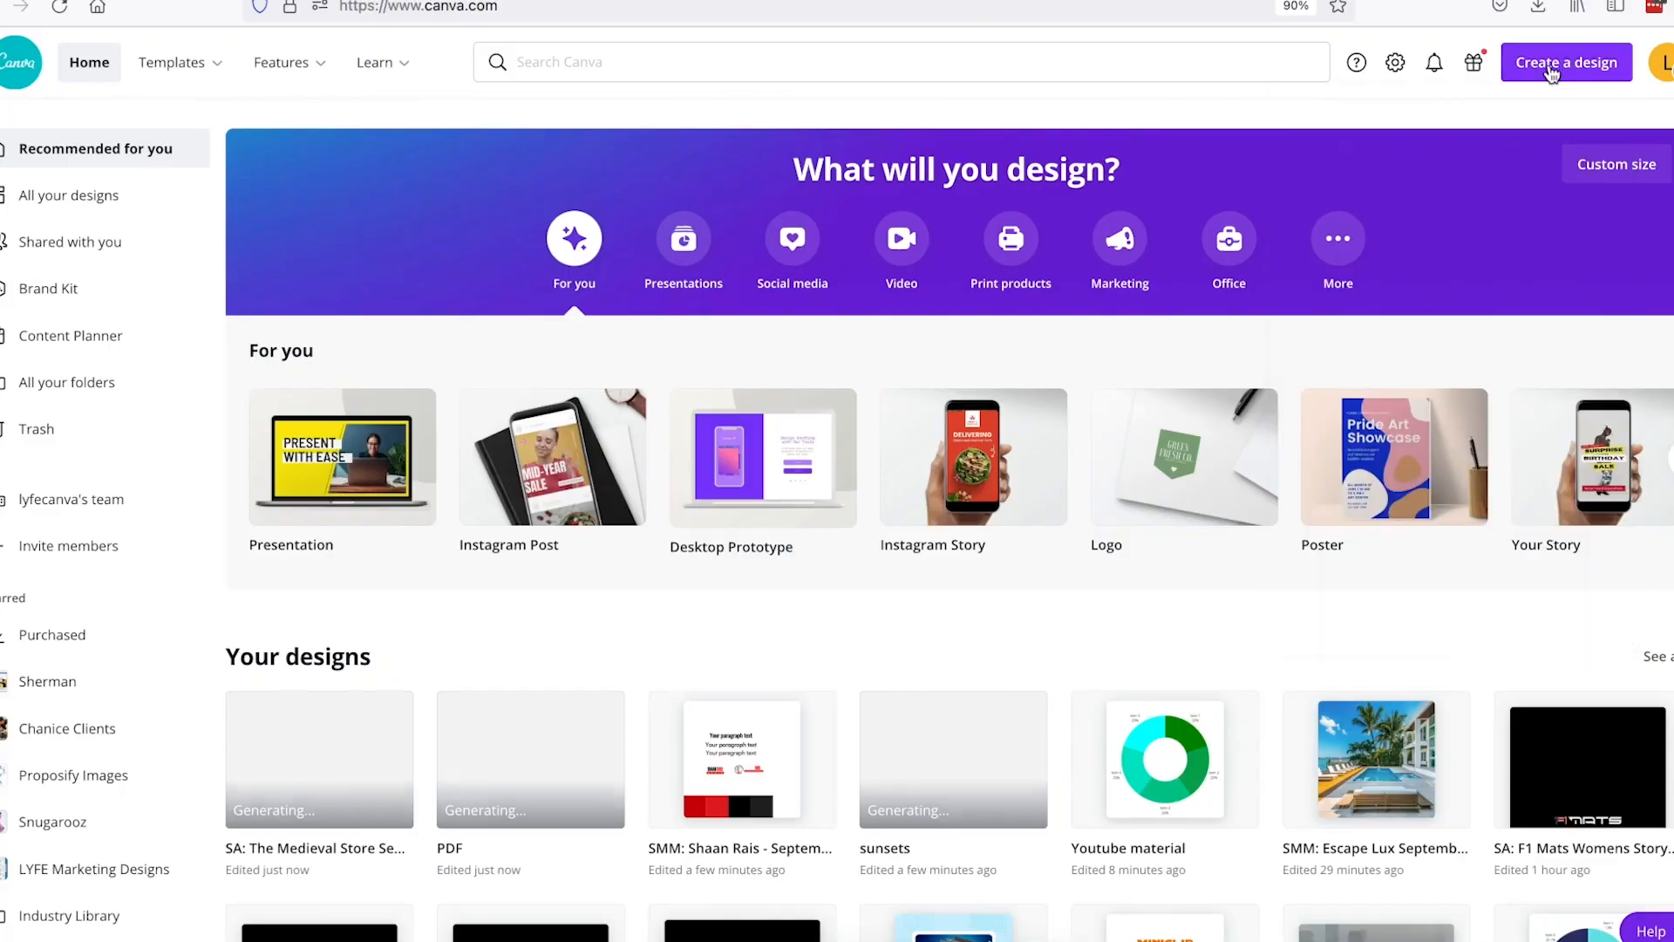
Start a PDF import from Create a design, bringing up the file picker.
click(1566, 63)
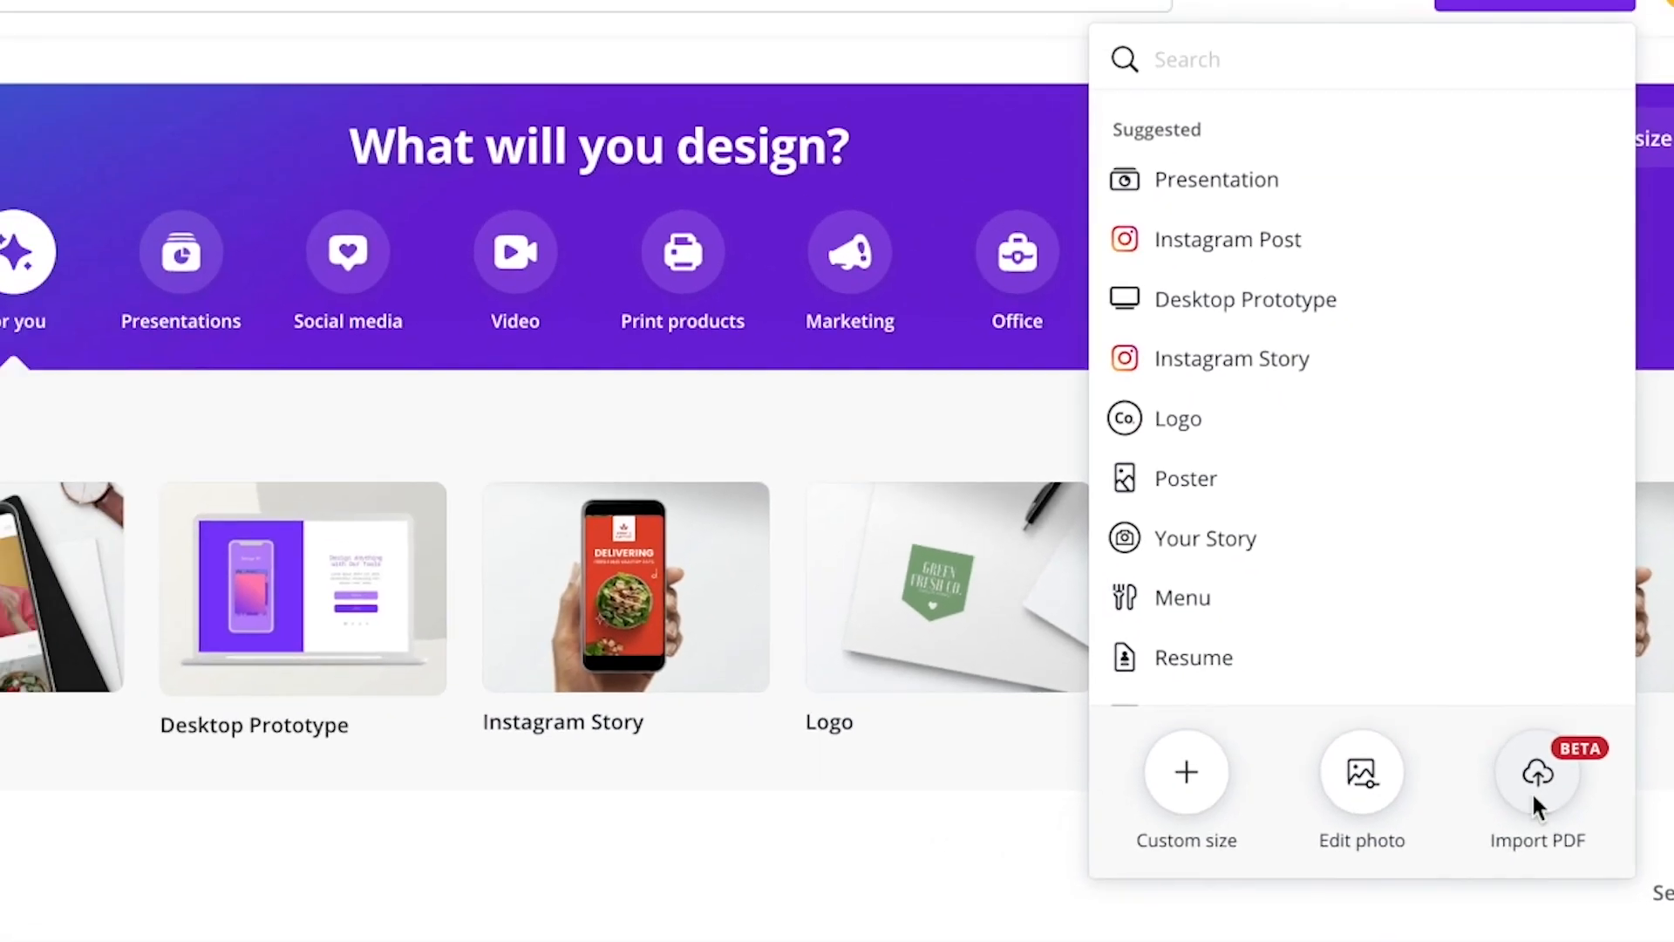
click(1536, 772)
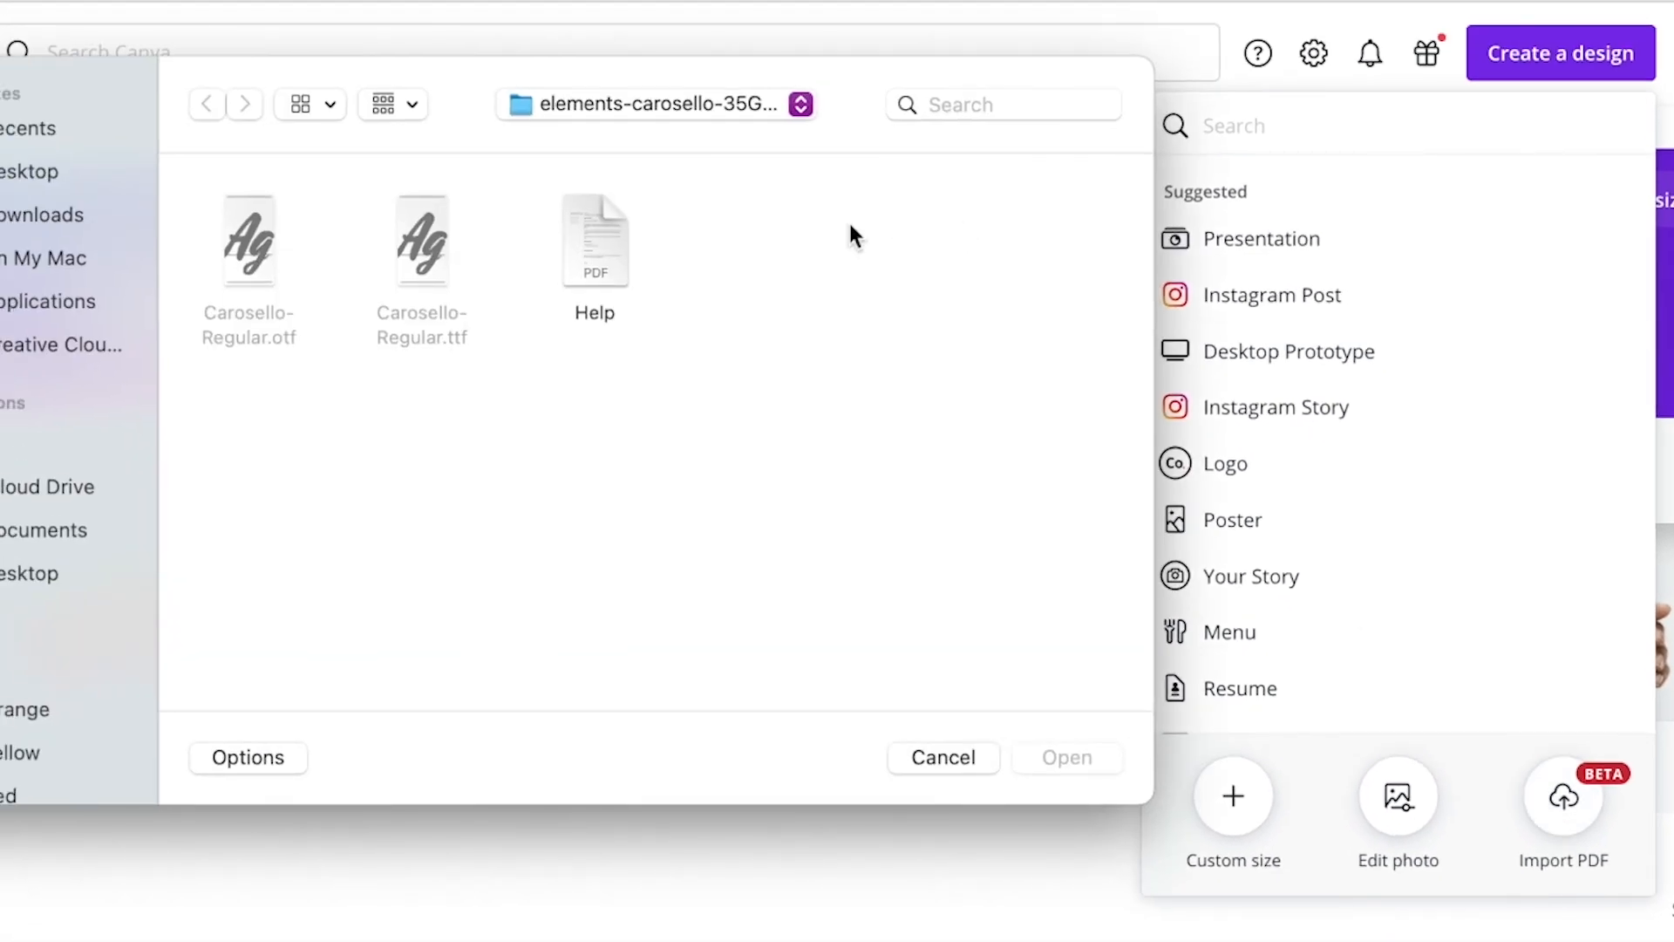